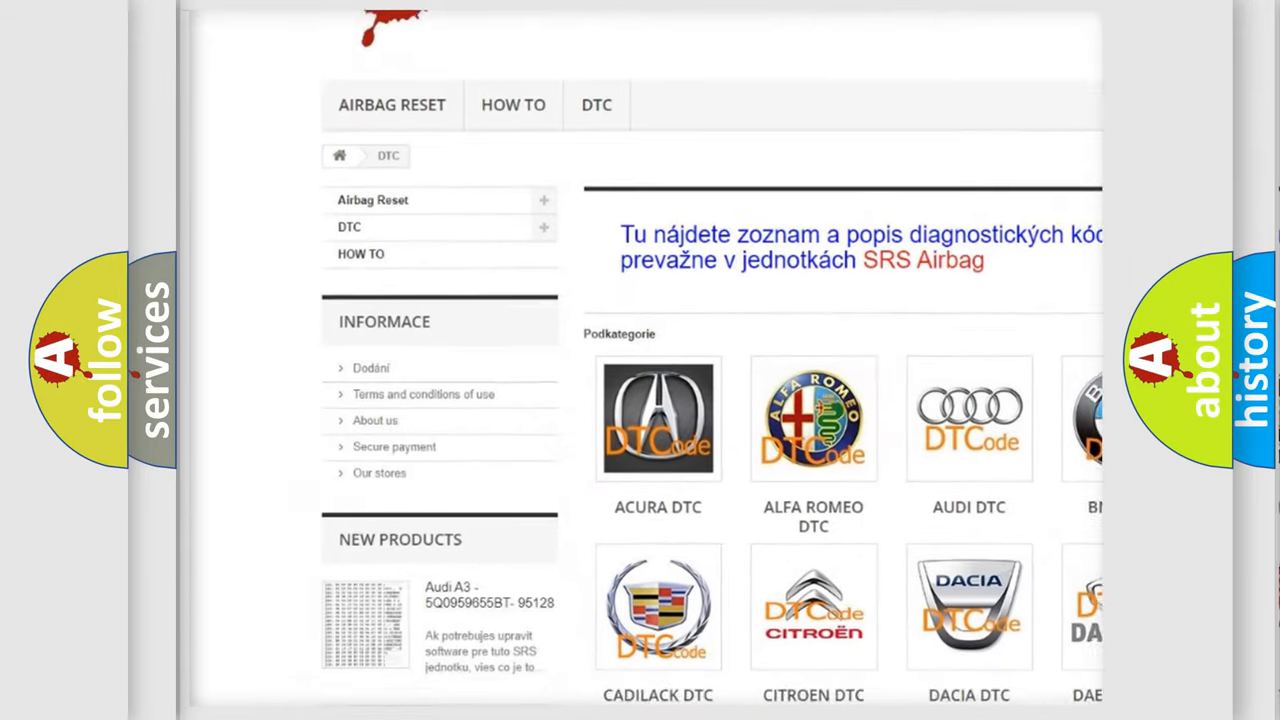
pyautogui.scroll(-3)
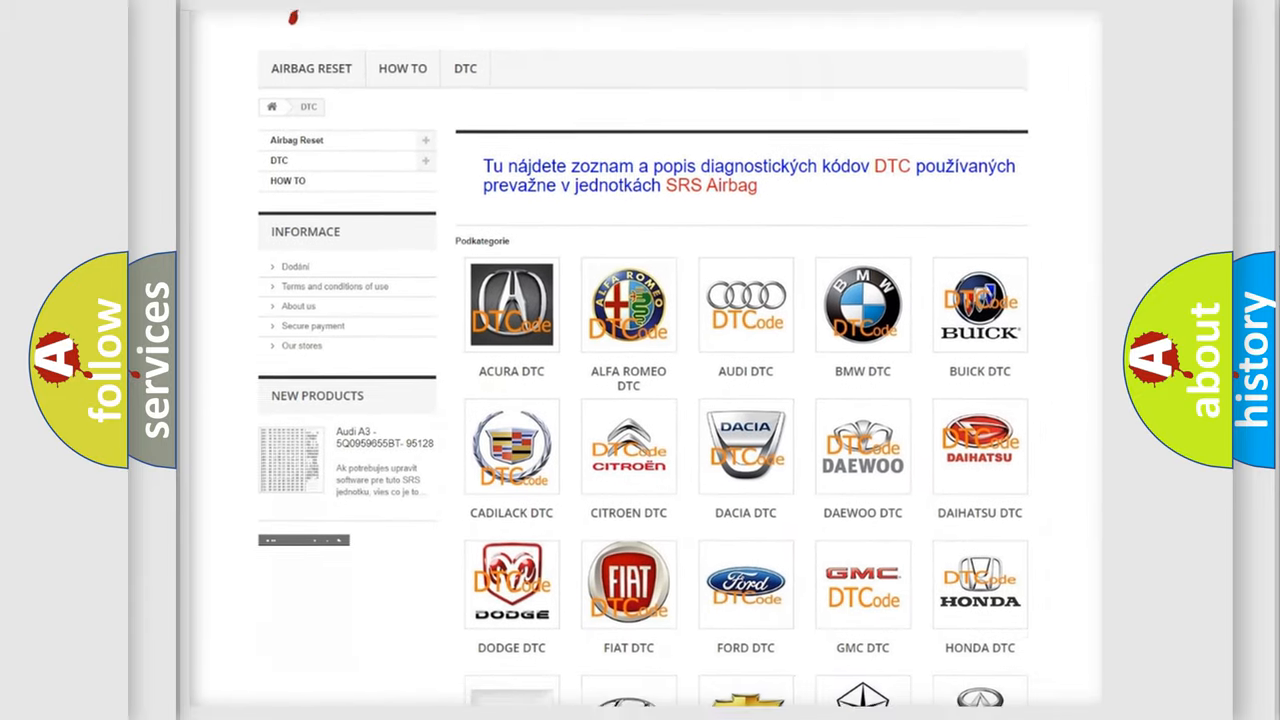
pyautogui.scroll(-3)
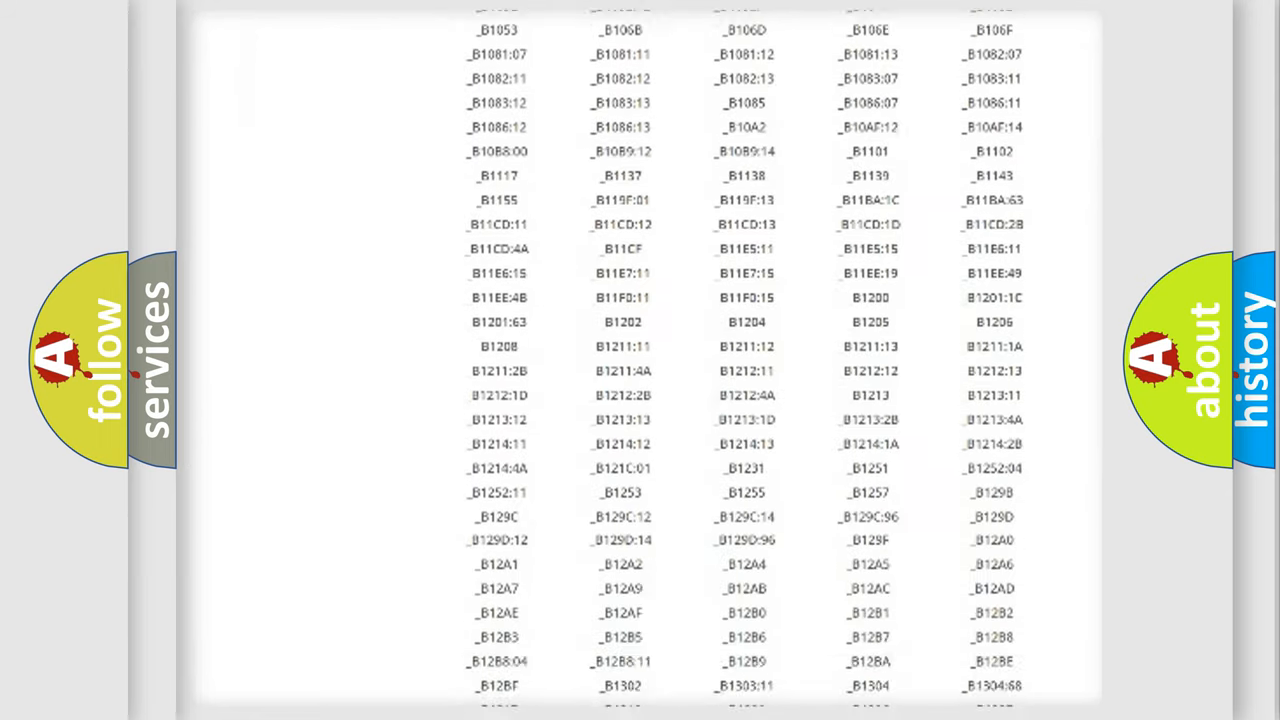
pyautogui.scroll(-3)
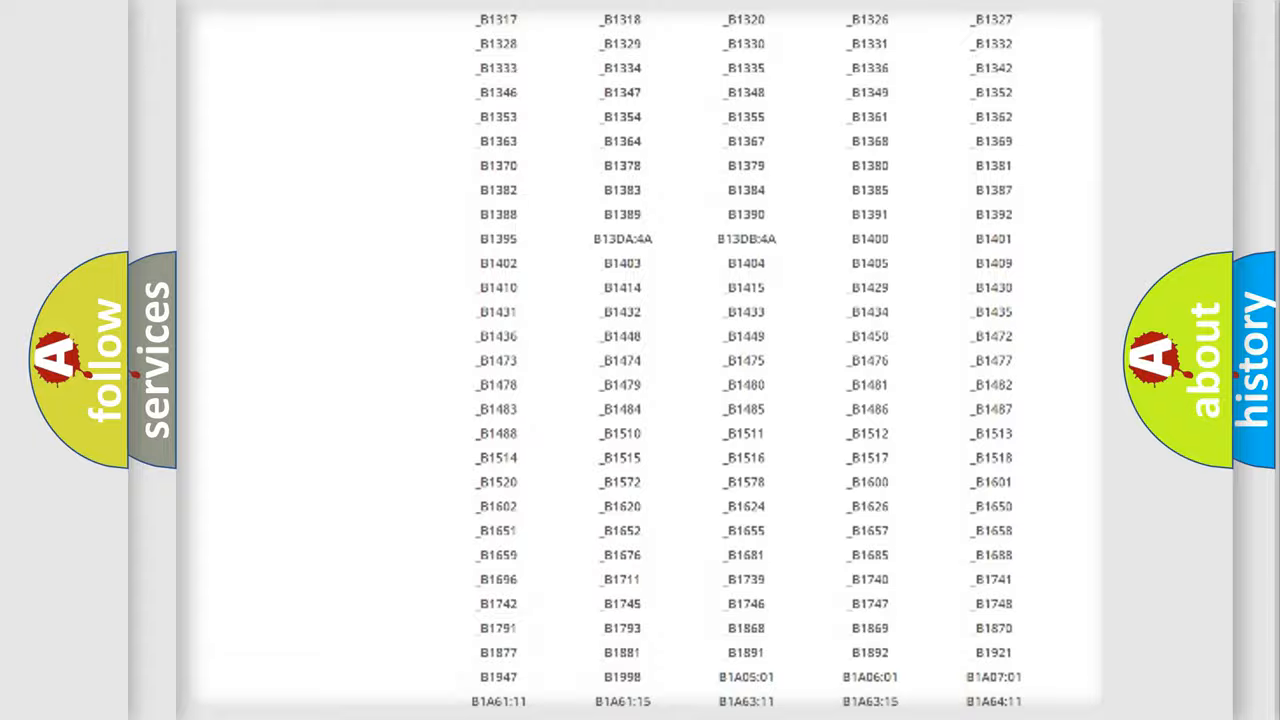